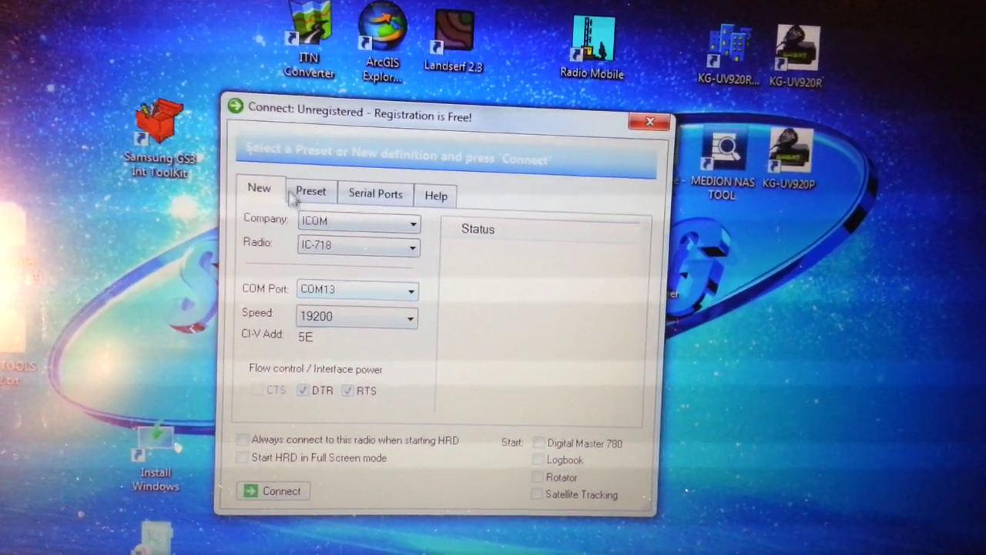
- Connect to the ICOM IC-718 on COM13 at 19200 from the saved Preset list
{"action": "left_click", "coordinate": [311, 191]}
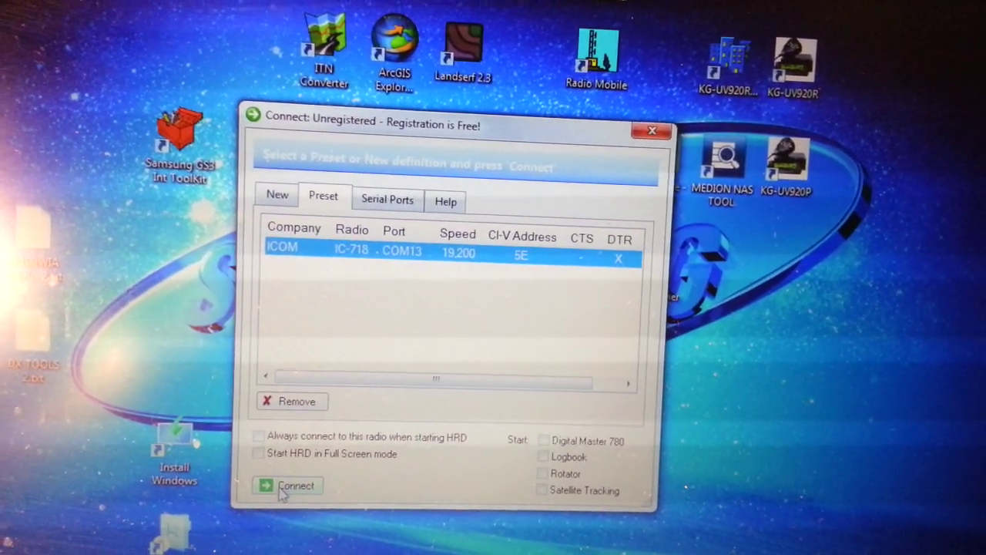
{"action": "left_click", "coordinate": [293, 485]}
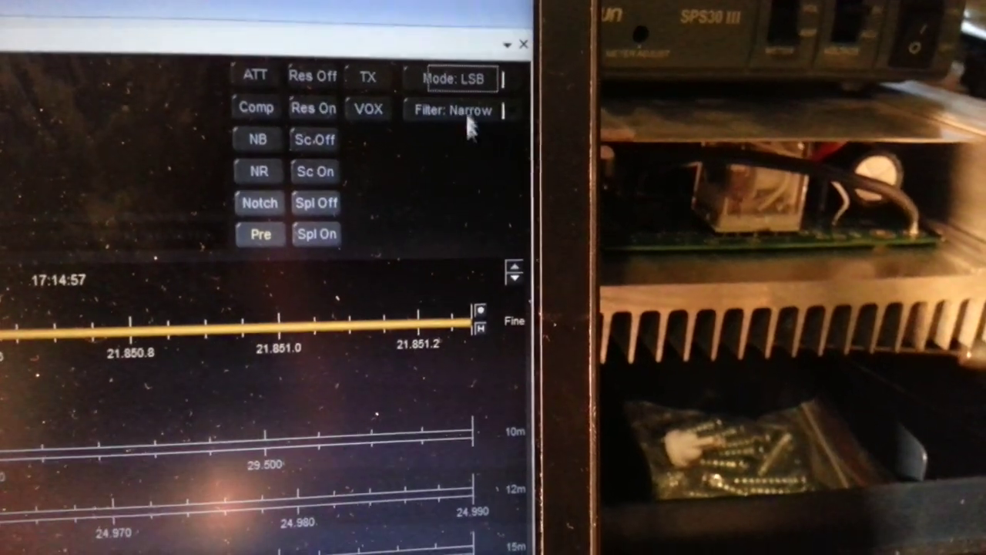
- Choose LSB from the IC-718's operating-mode list
{"action": "left_click", "coordinate": [456, 77]}
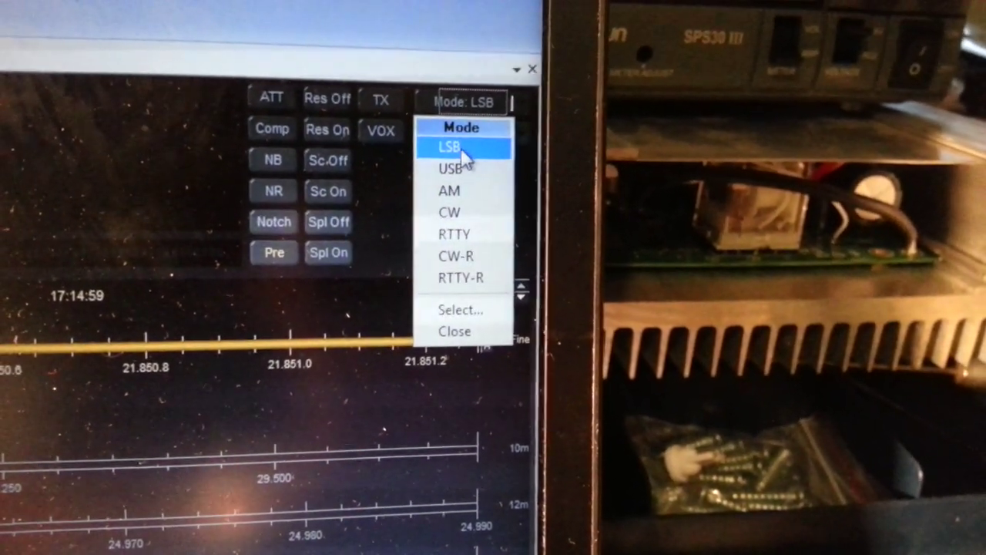
{"action": "left_click", "coordinate": [450, 147]}
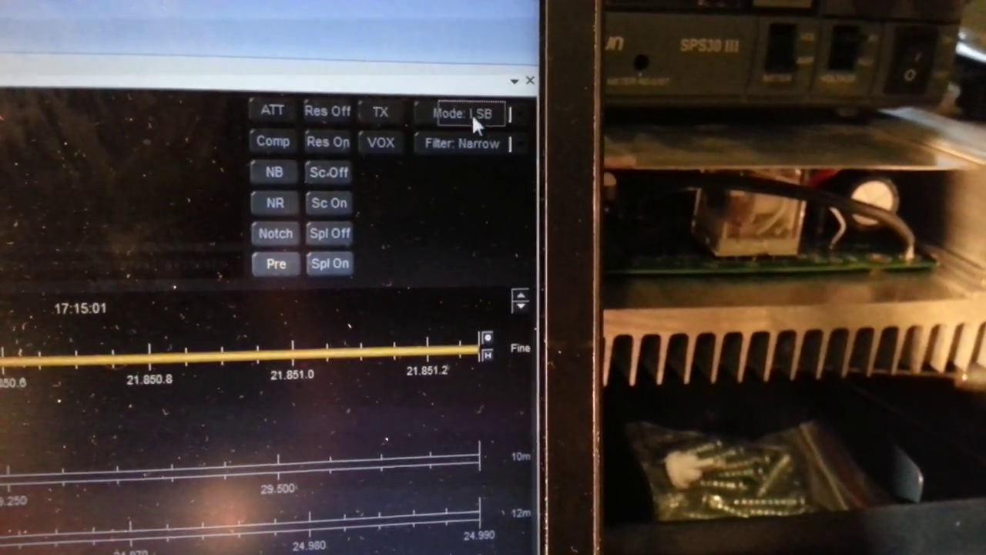